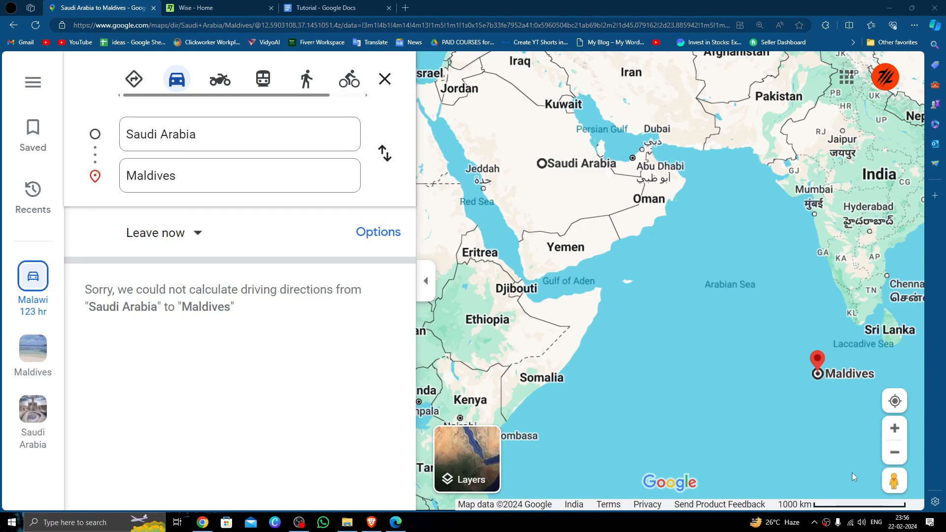
mouse_move(791, 470)
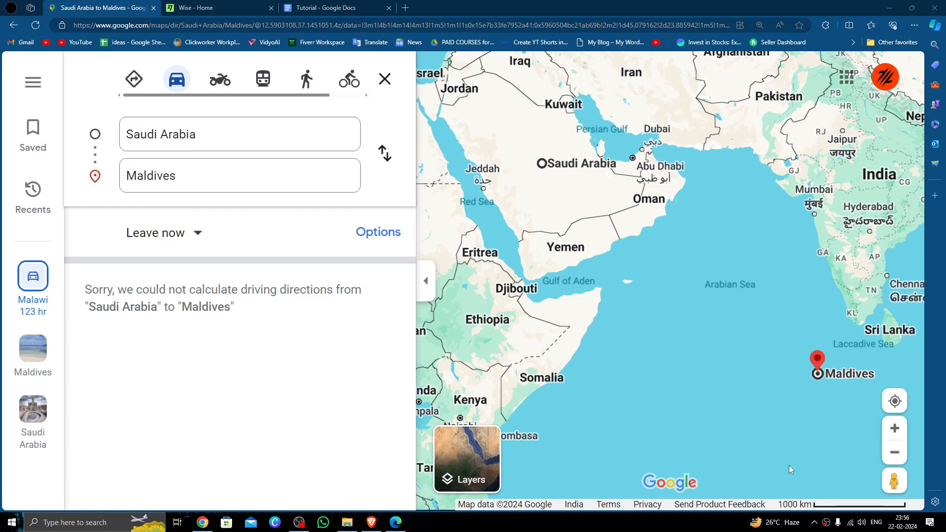
Step: Switch to the Wise - Home tab to show the dashboard with Getting Started and balance
left_click(204, 8)
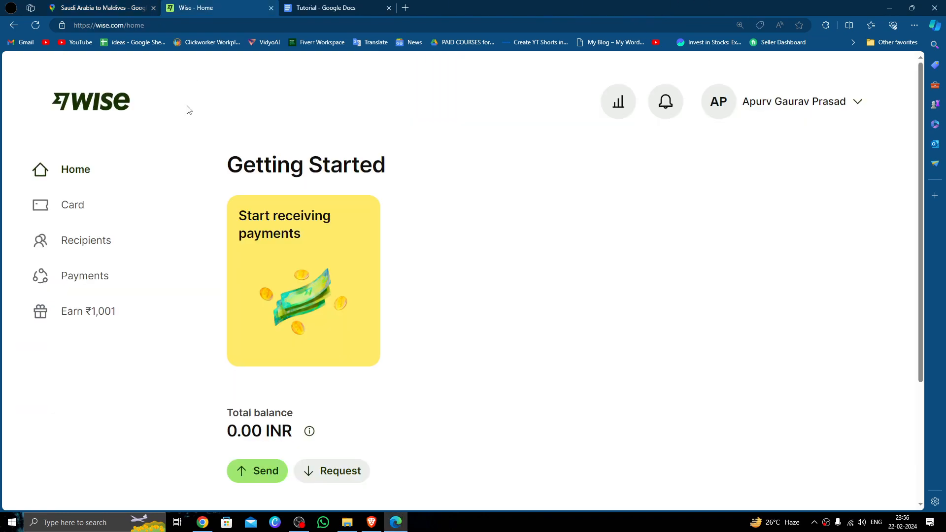
mouse_move(612, 157)
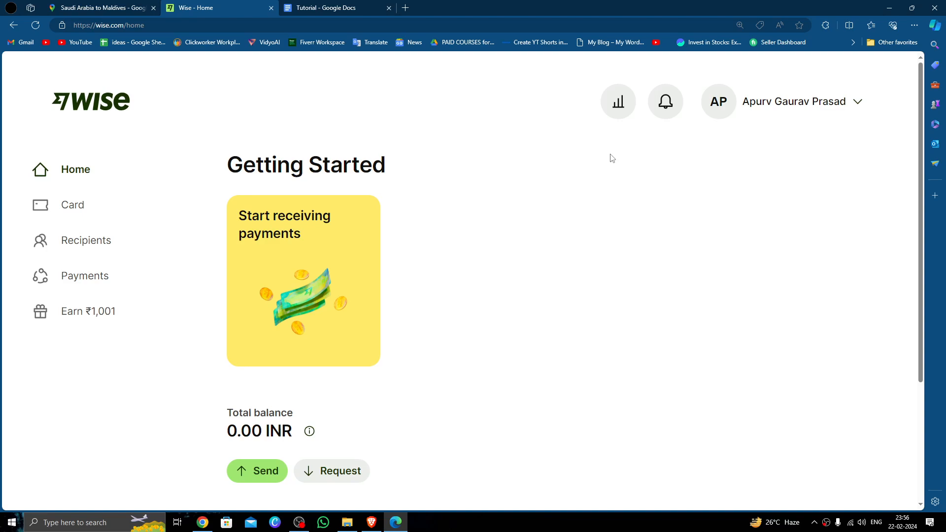
Step: Start a Single payment from the Send options on the Wise home page
scroll("down", 3)
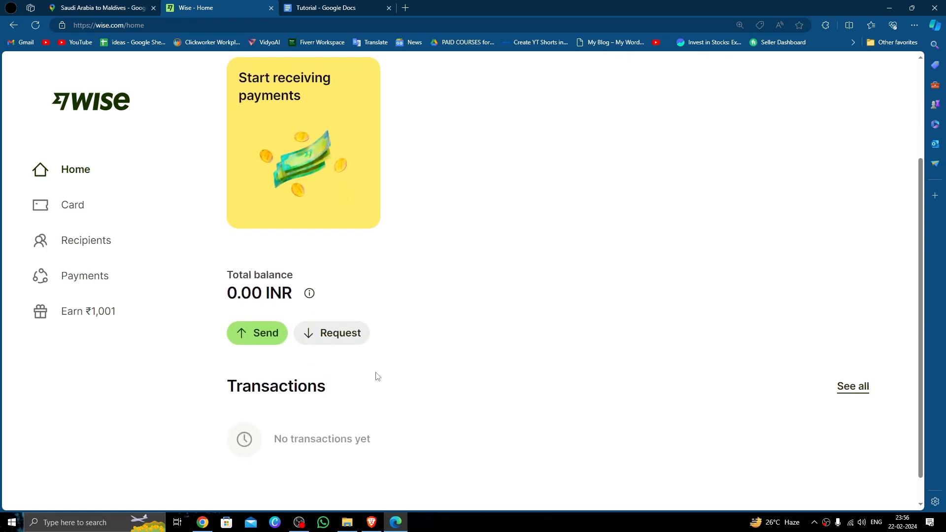
left_click(257, 333)
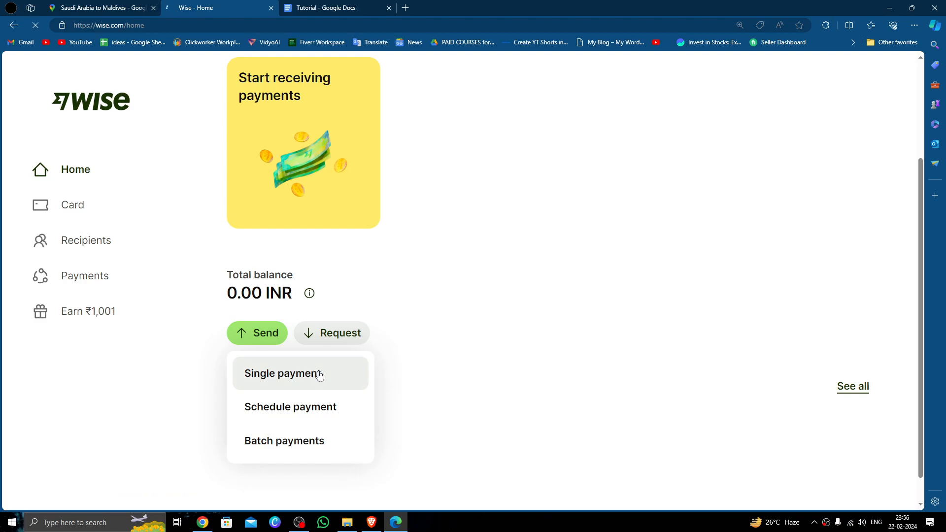
left_click(300, 374)
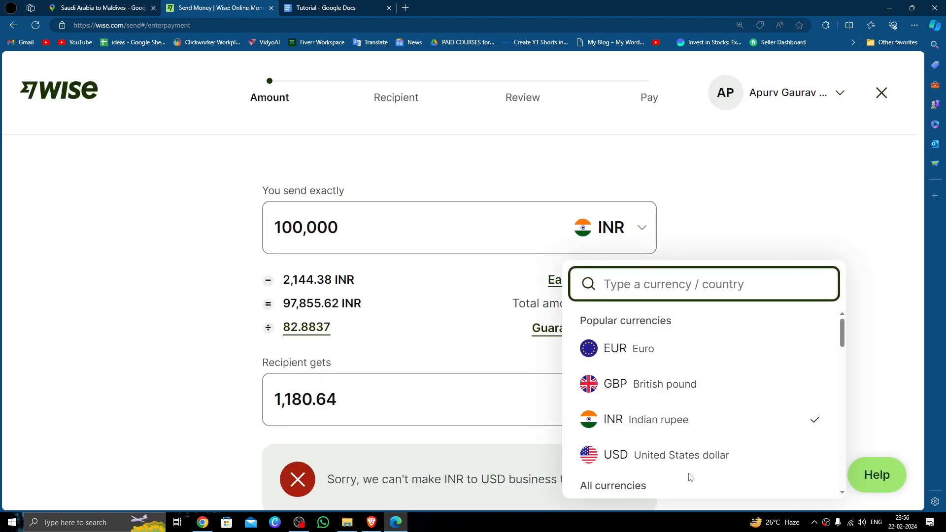
Step: Choose USD as the currency and replace the 100,000 amount with 70
left_click(615, 455)
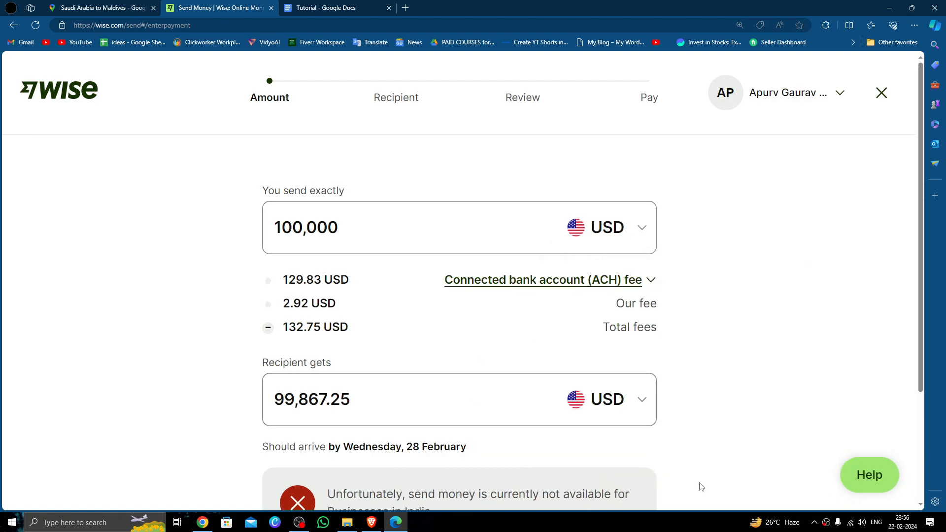
mouse_move(586, 412)
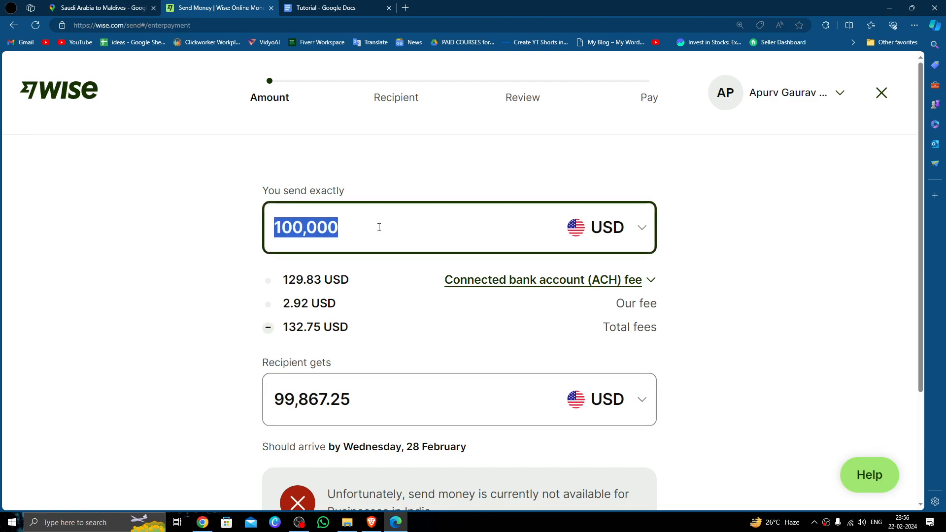
key("Delete")
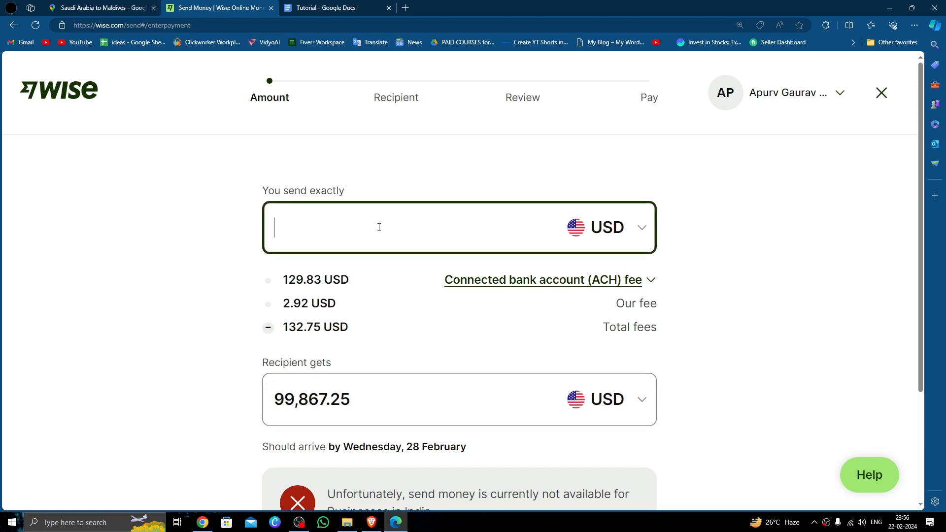
type("70")
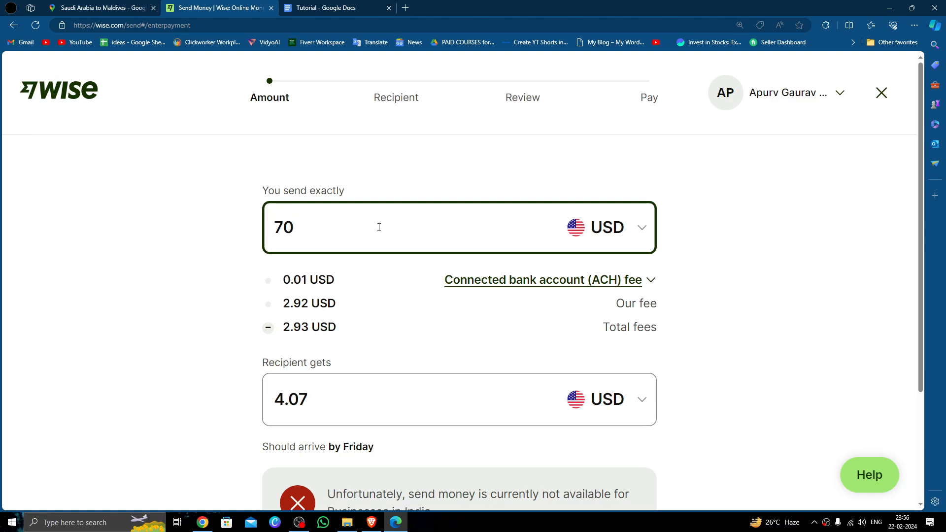